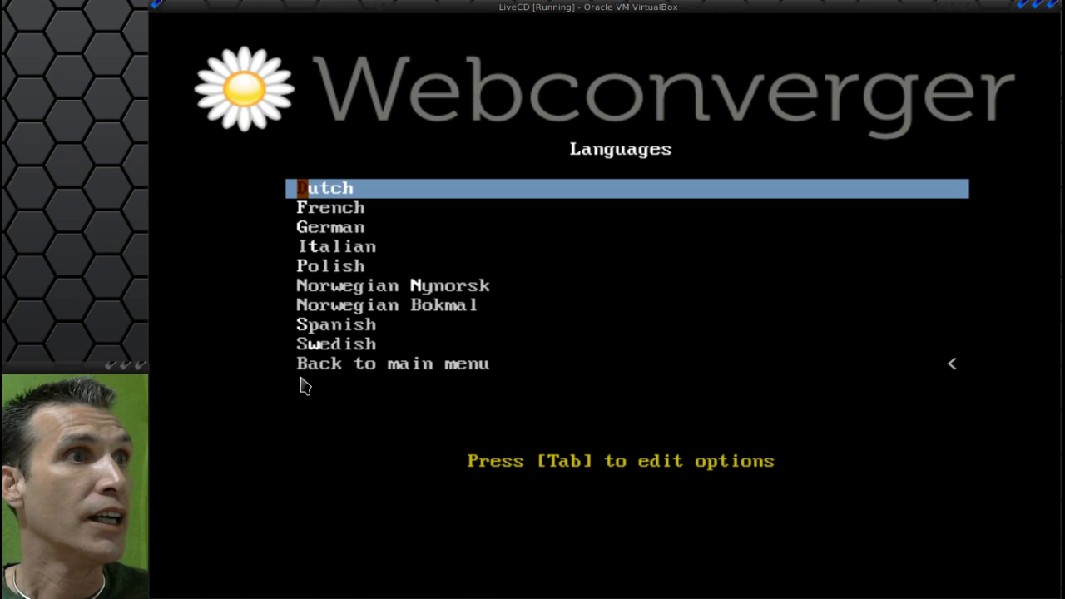
# Step: Select 'Back to main menu' in the Languages boot menu to return to the main menu
pyautogui.press('Down')
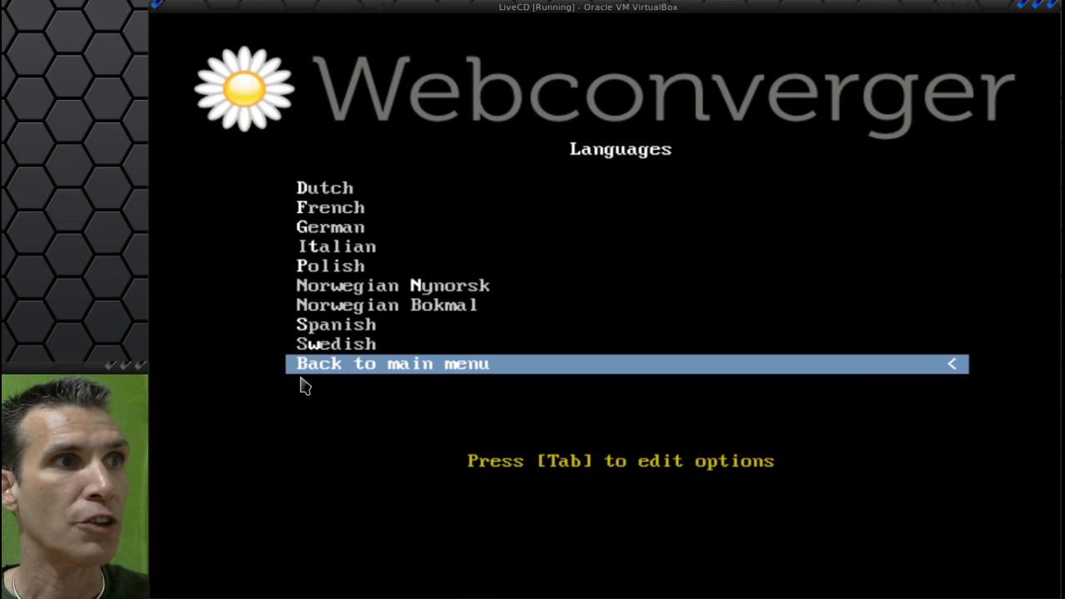
pyautogui.press('Return')
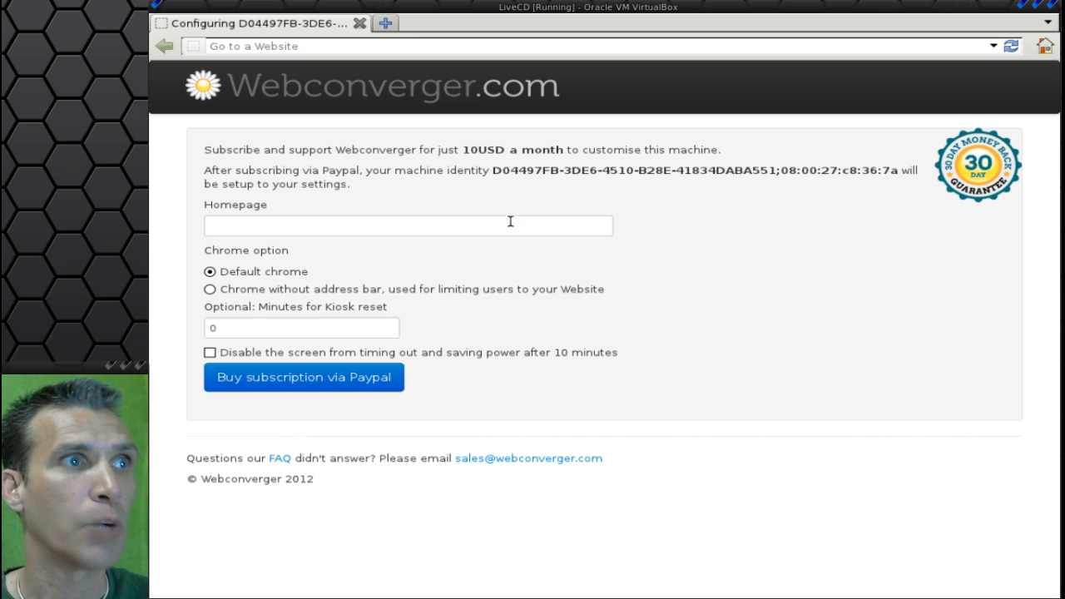
pyautogui.moveTo(462, 191)
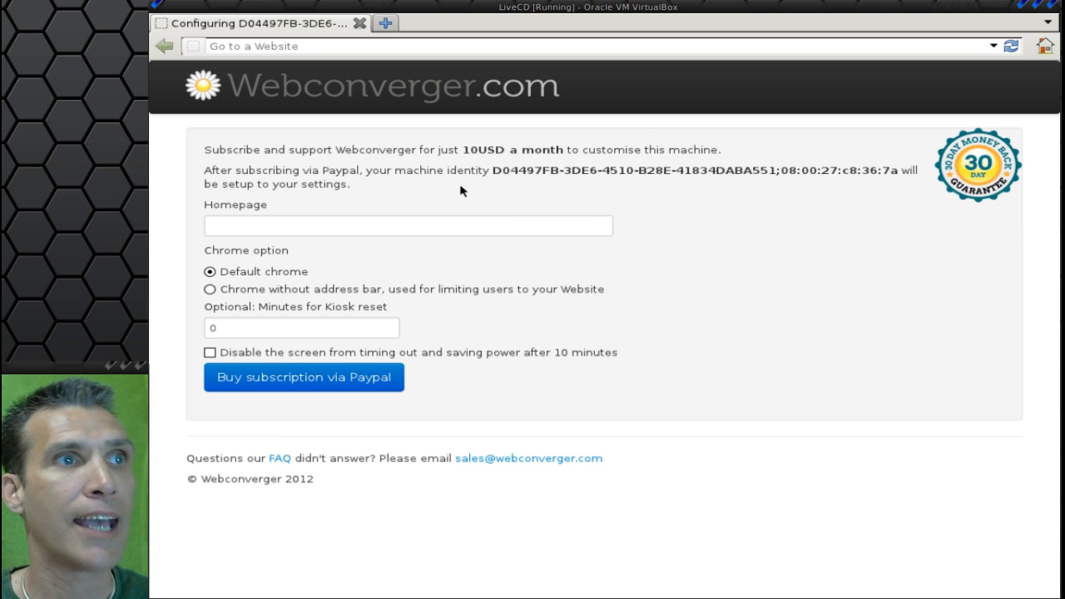
pyautogui.moveTo(687, 205)
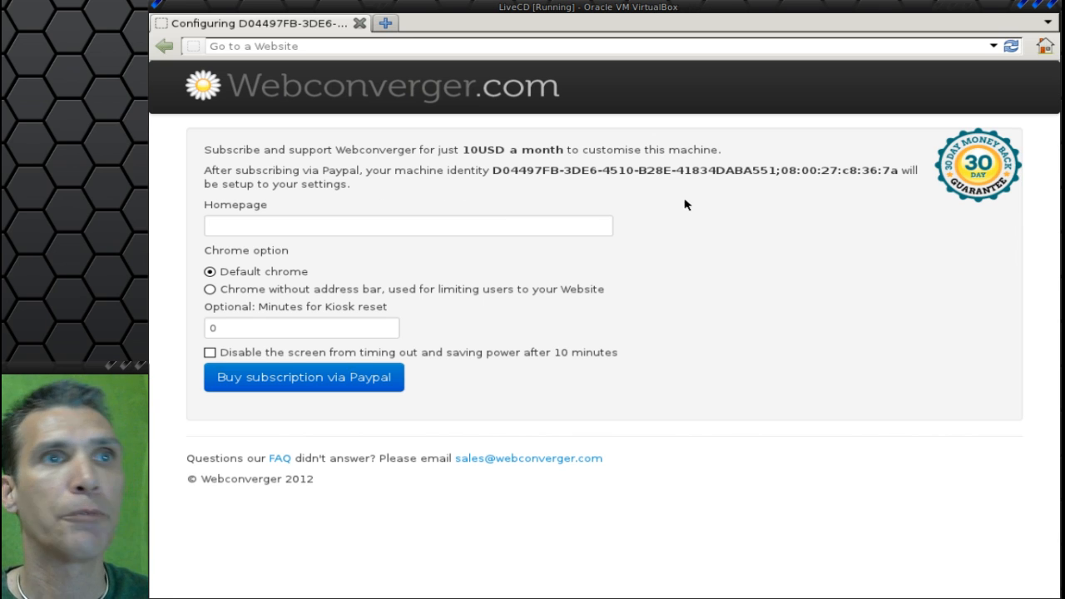
pyautogui.moveTo(353, 218)
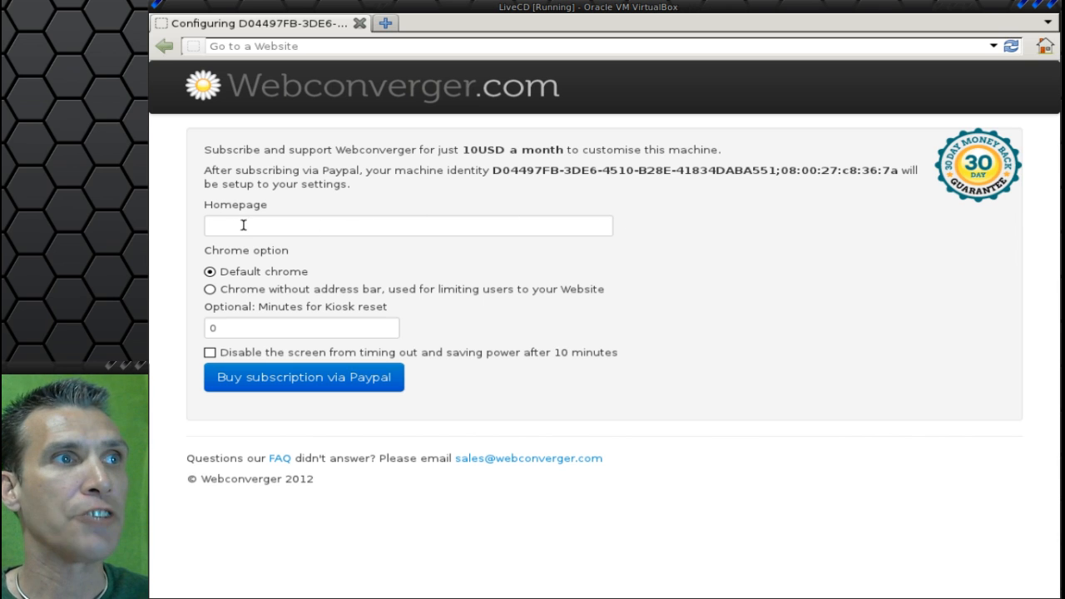
# Step: Pick the 'Chrome without address bar' option on the kiosk configuration page
pyautogui.click(407, 225)
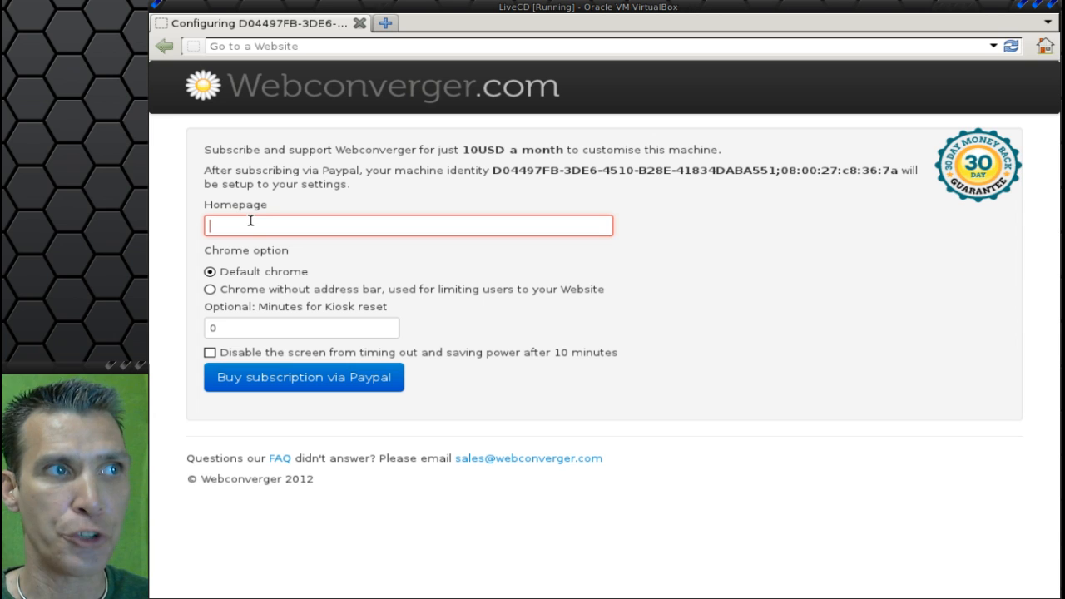
pyautogui.moveTo(244, 274)
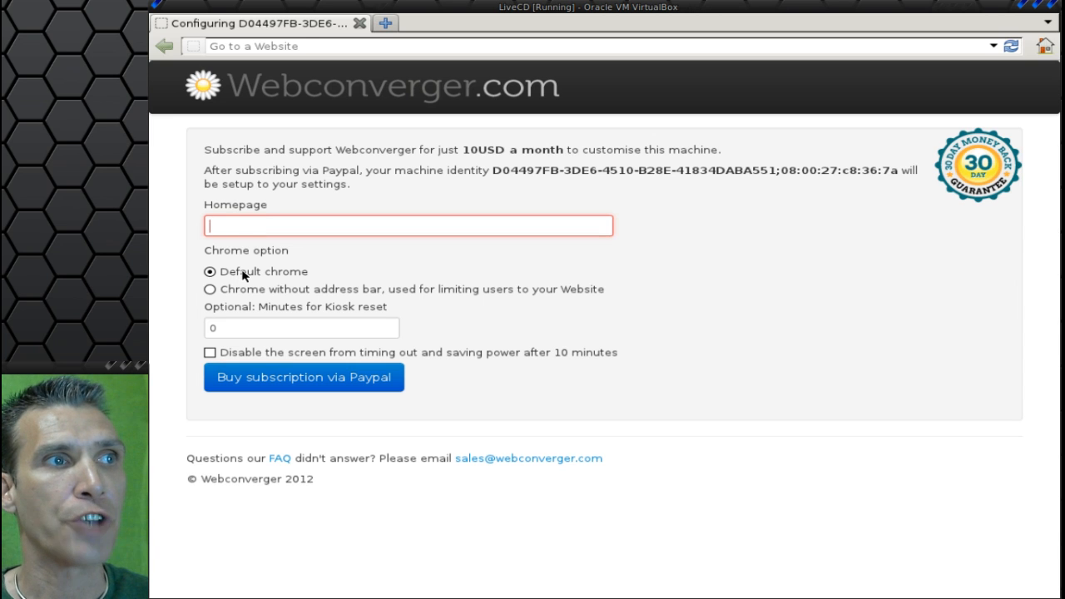
pyautogui.moveTo(238, 306)
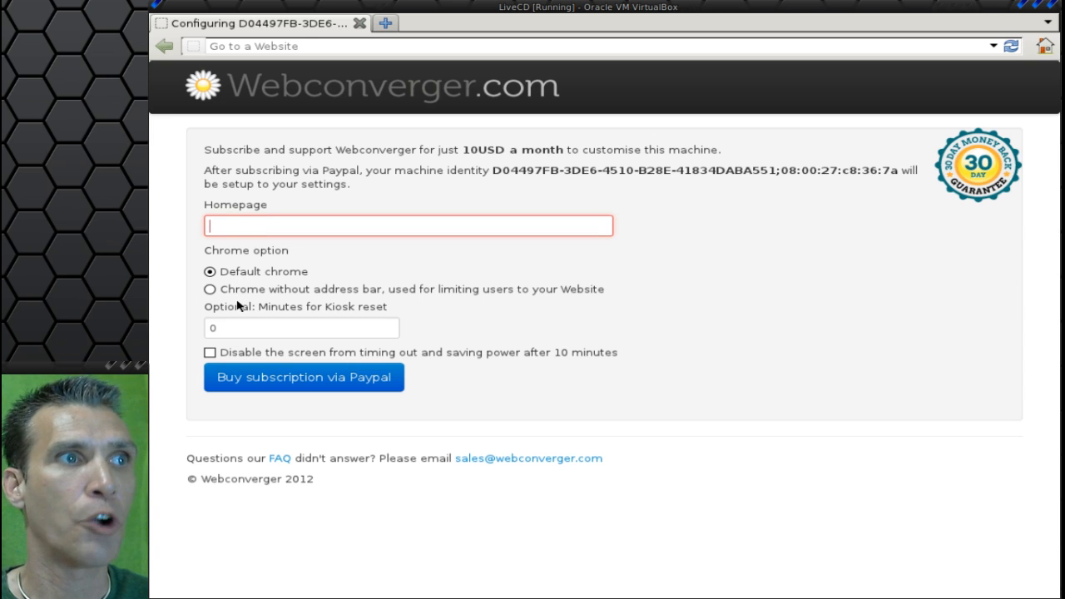
pyautogui.click(209, 288)
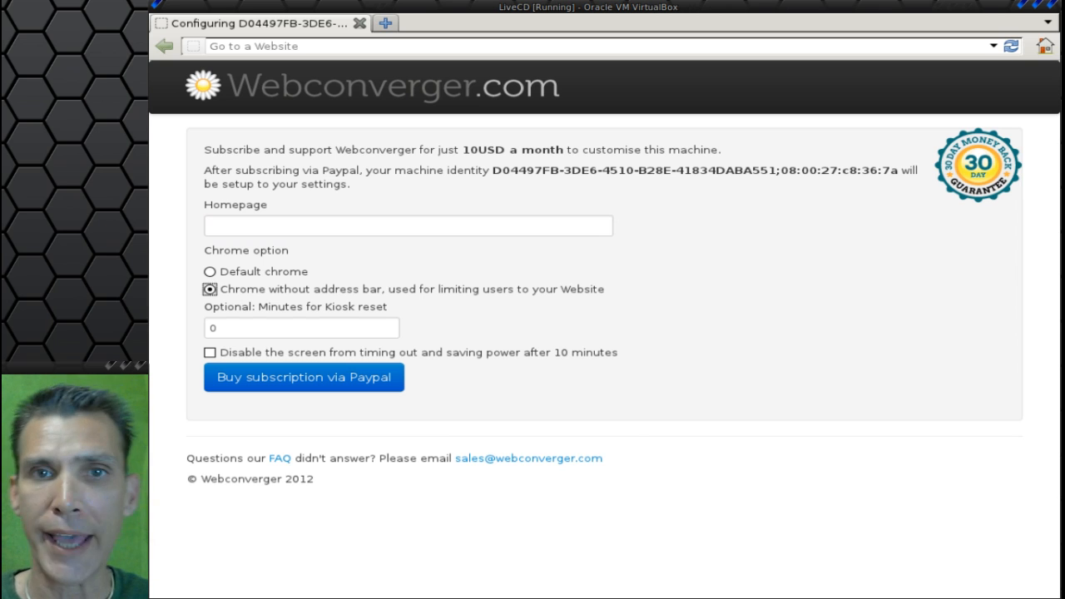
pyautogui.click(301, 327)
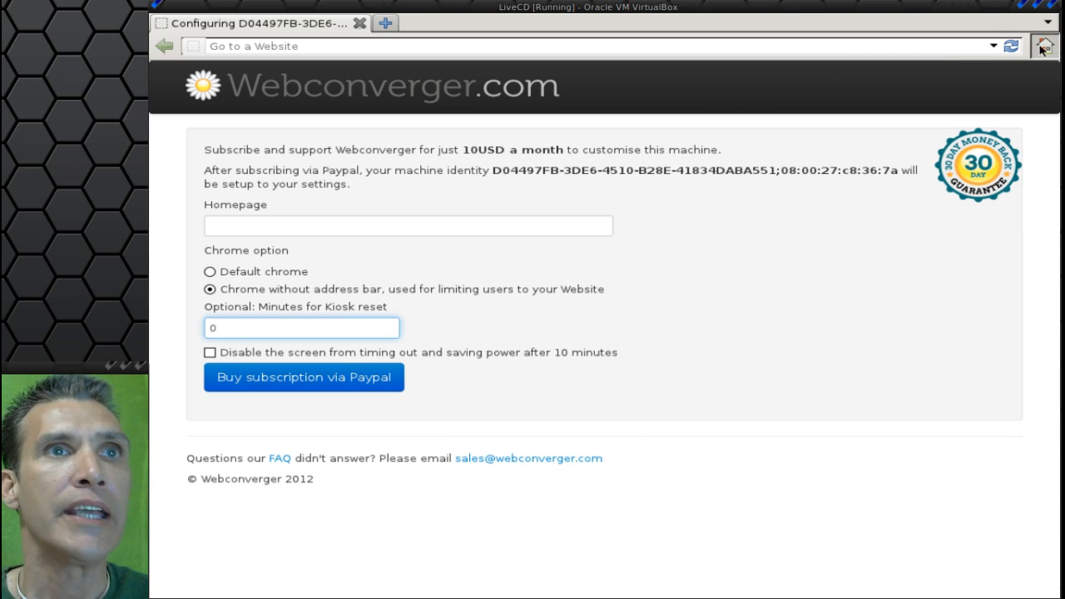
# Step: Go Home to show the about page with Webconverger 12.0 and Iceweasel 10.0.3
pyautogui.click(1044, 46)
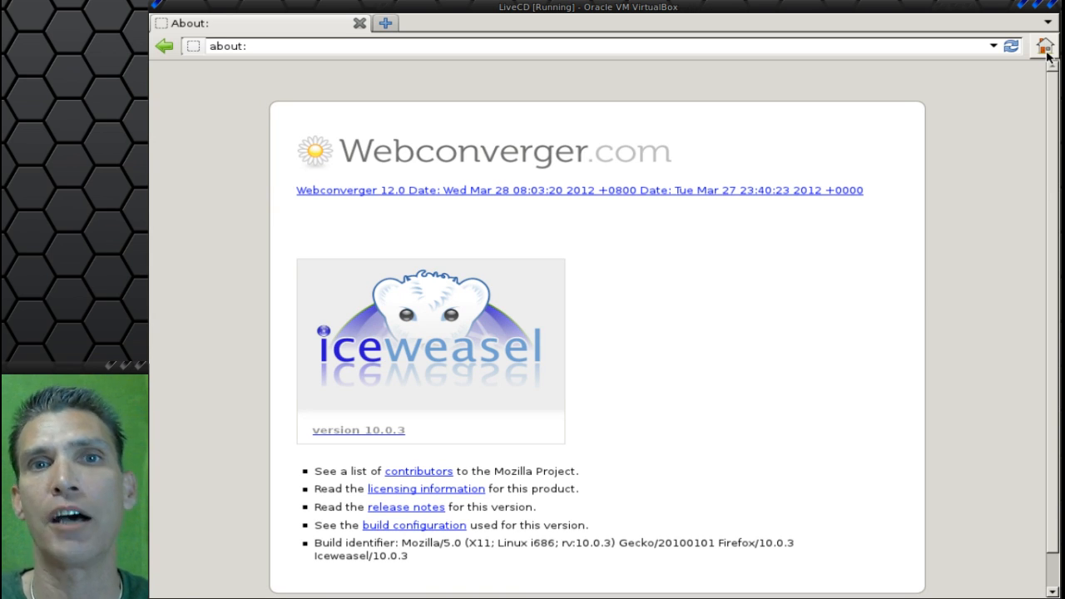
pyautogui.moveTo(933, 35)
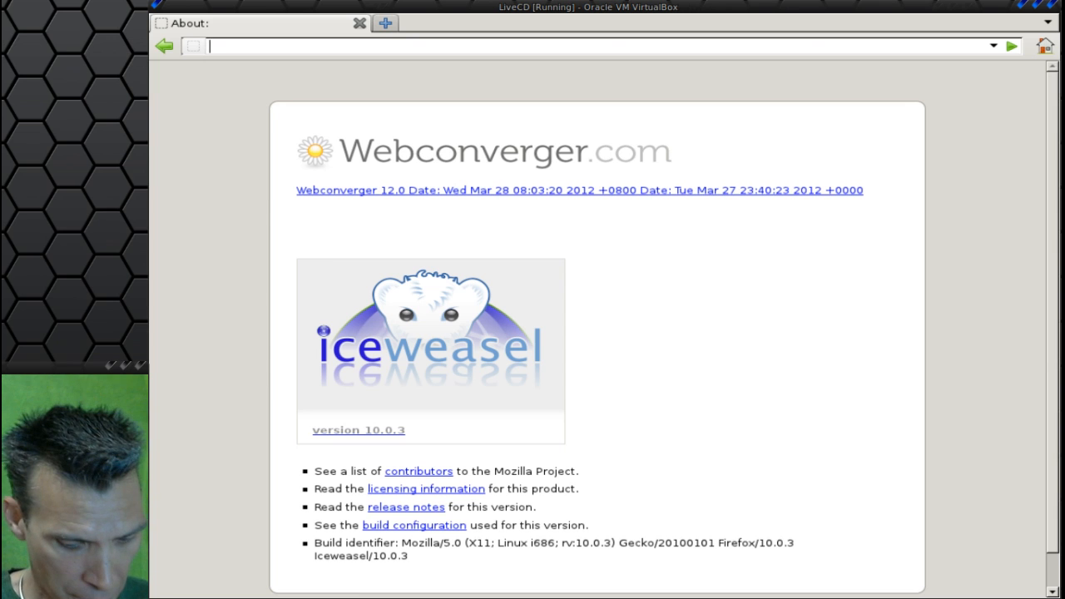
# Step: Enter 'youtube' in the address bar to load the YouTube home page
pyautogui.write('you')
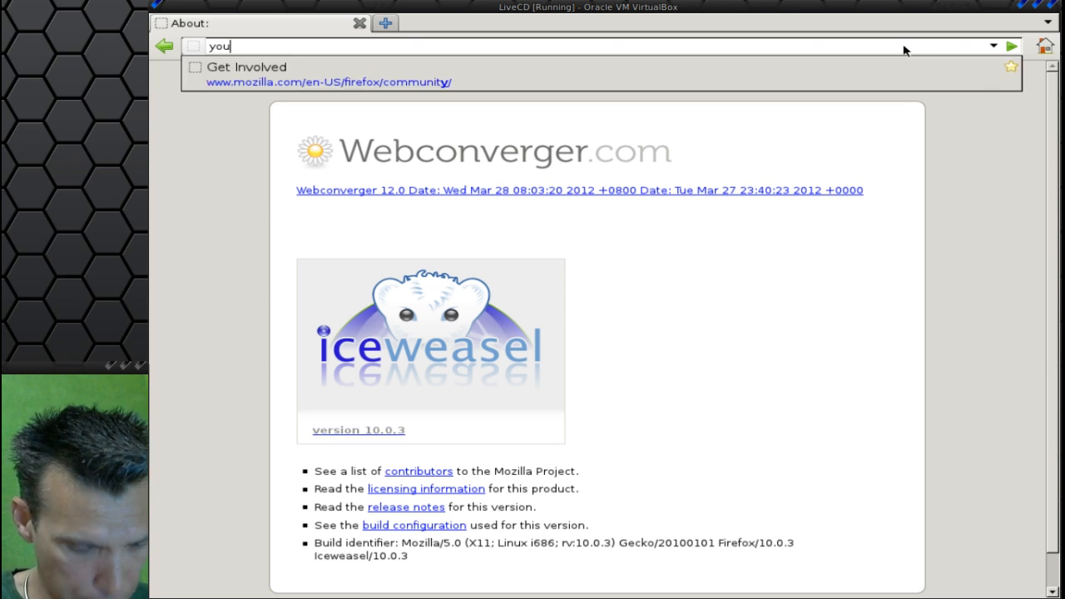
pyautogui.write('tube')
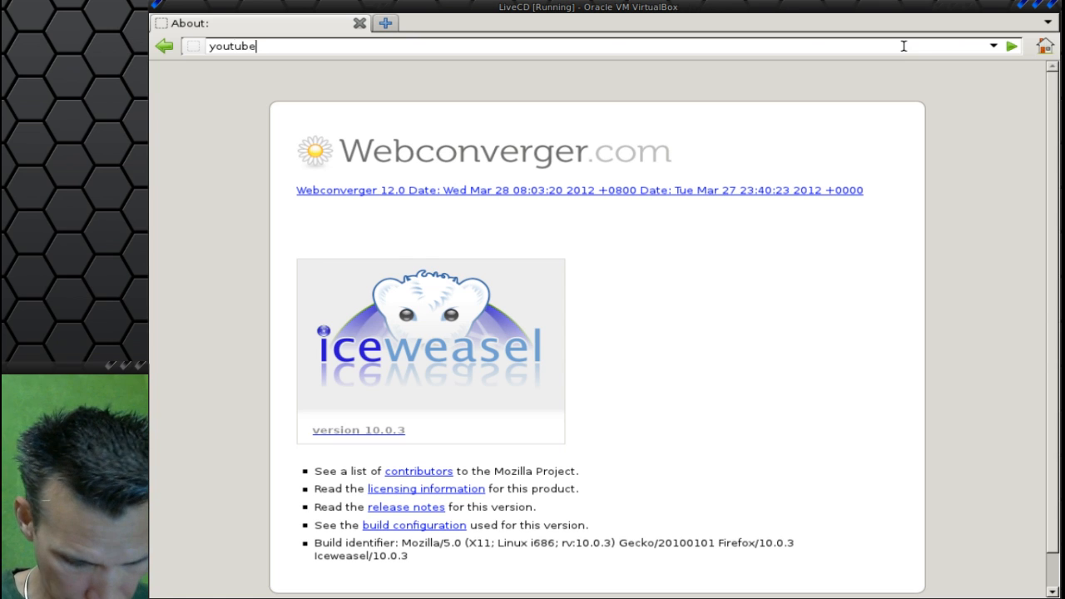
pyautogui.press('Return')
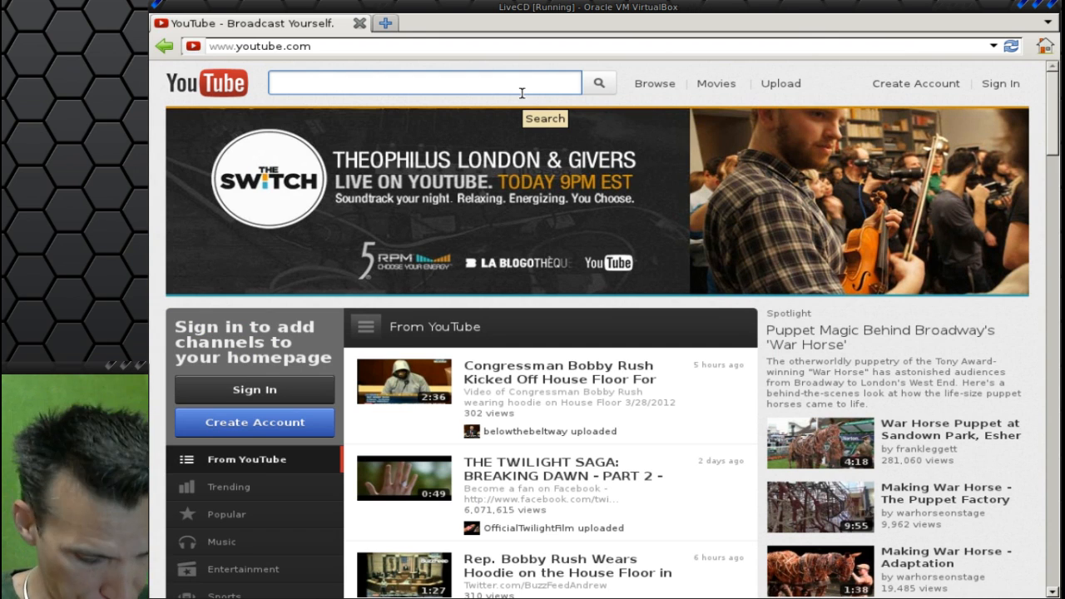
# Step: Type 'spatry' and choose the suggestion 'spatrys cup of linux' to see results
pyautogui.write('spatry')
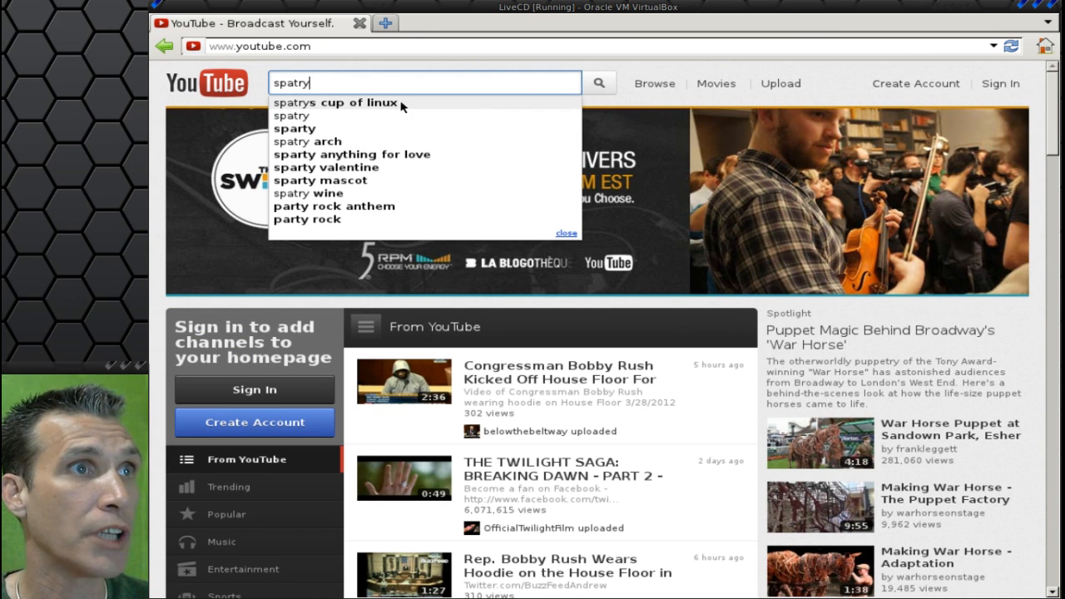
pyautogui.click(337, 103)
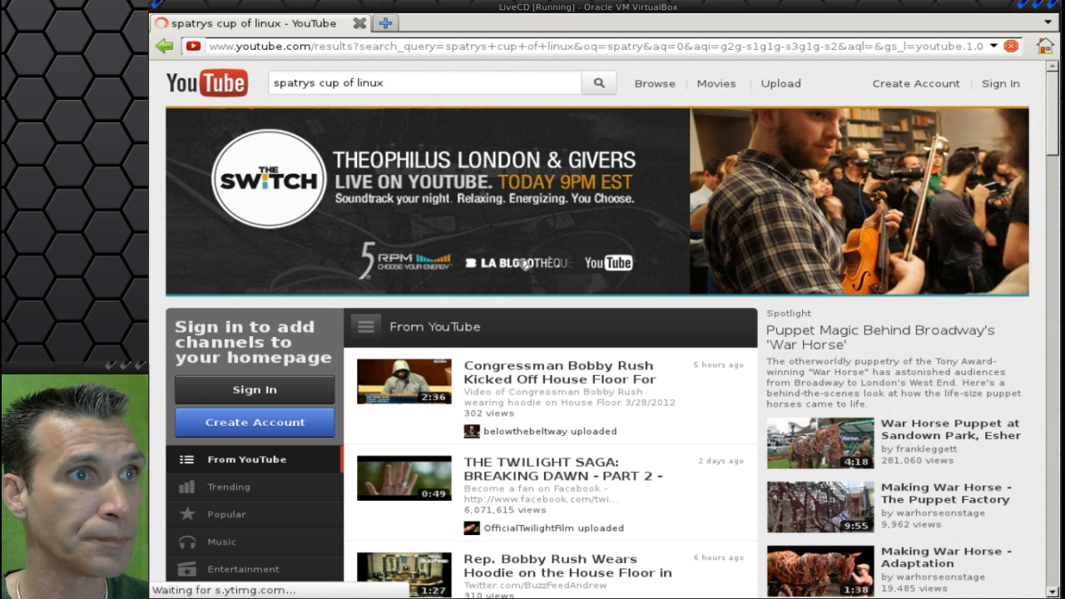
pyautogui.click(598, 82)
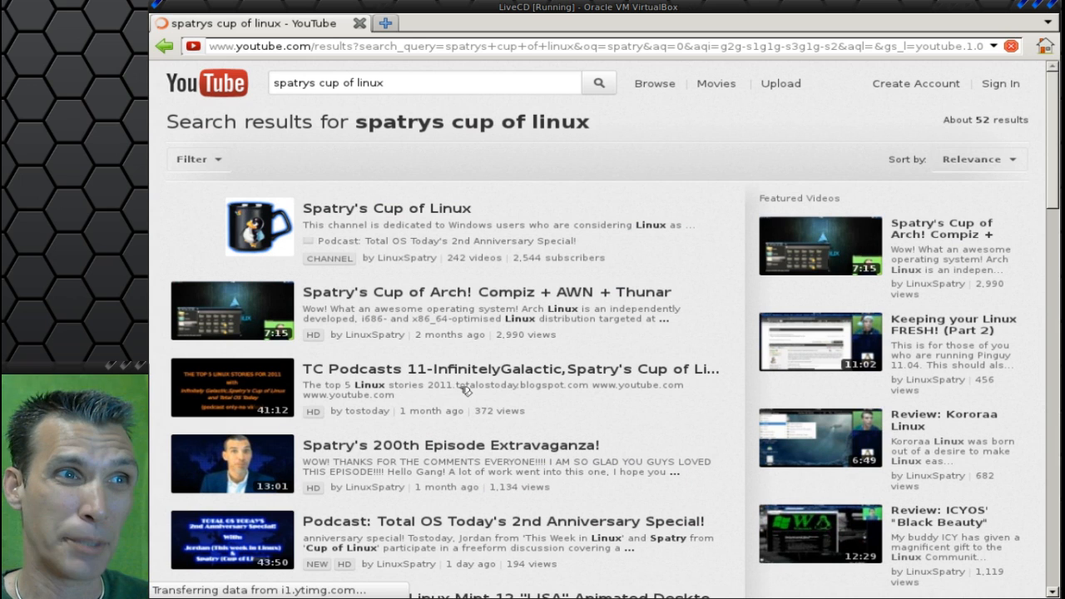
pyautogui.moveTo(451, 445)
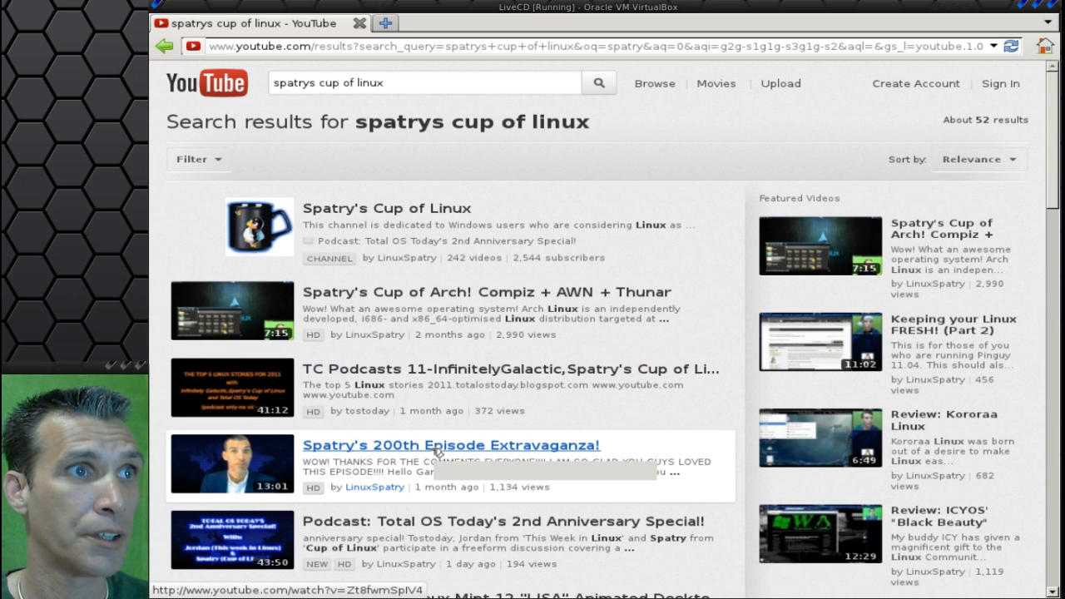
# Step: Open the 'Spatry's 200th Episode Extravaganza!' video from the results
pyautogui.click(452, 444)
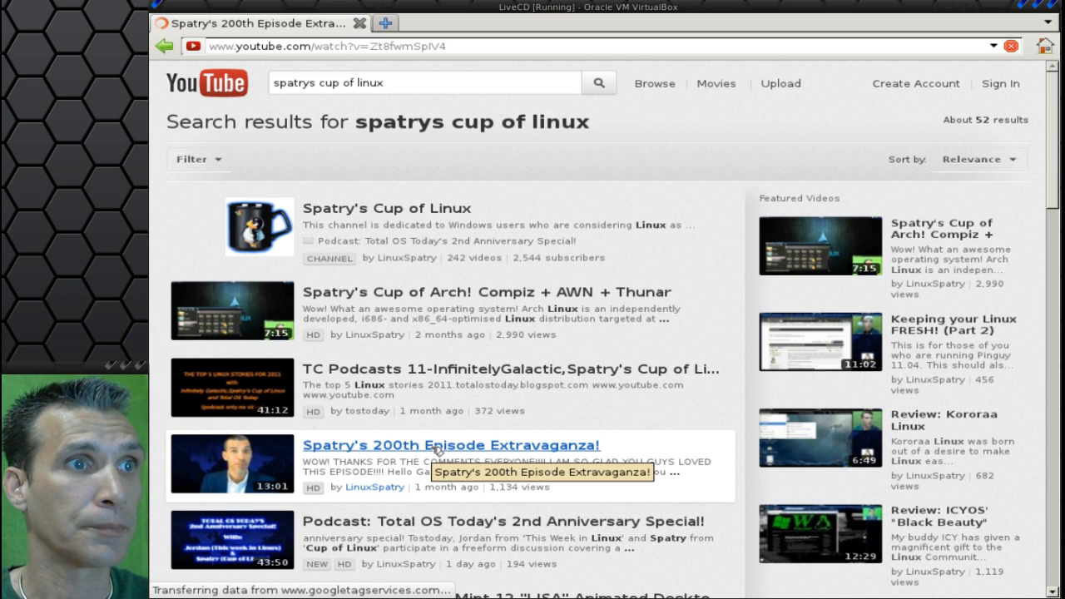
pyautogui.click(451, 444)
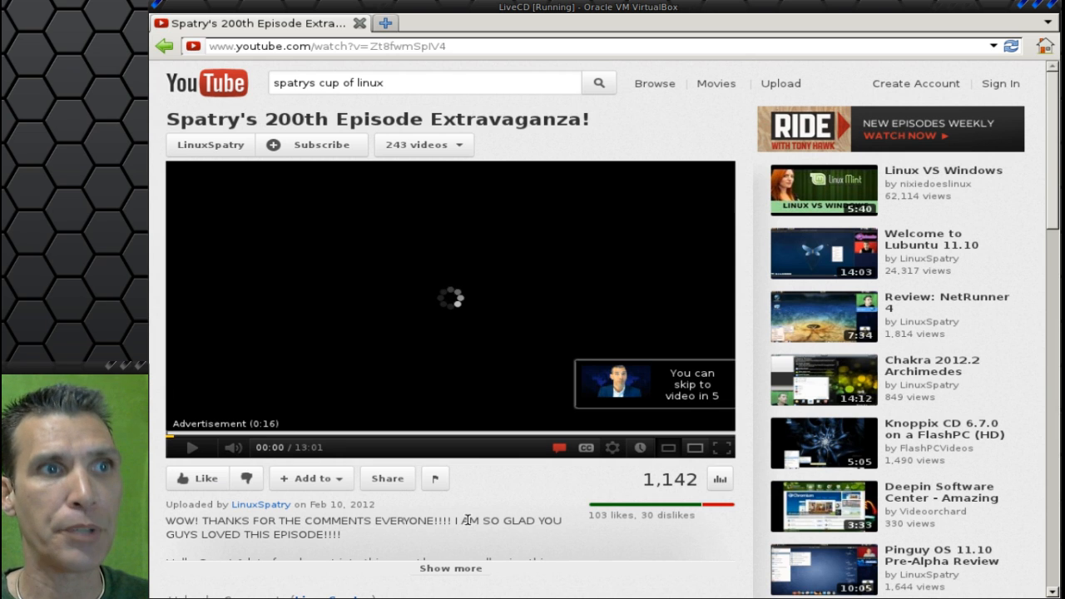
pyautogui.moveTo(697, 348)
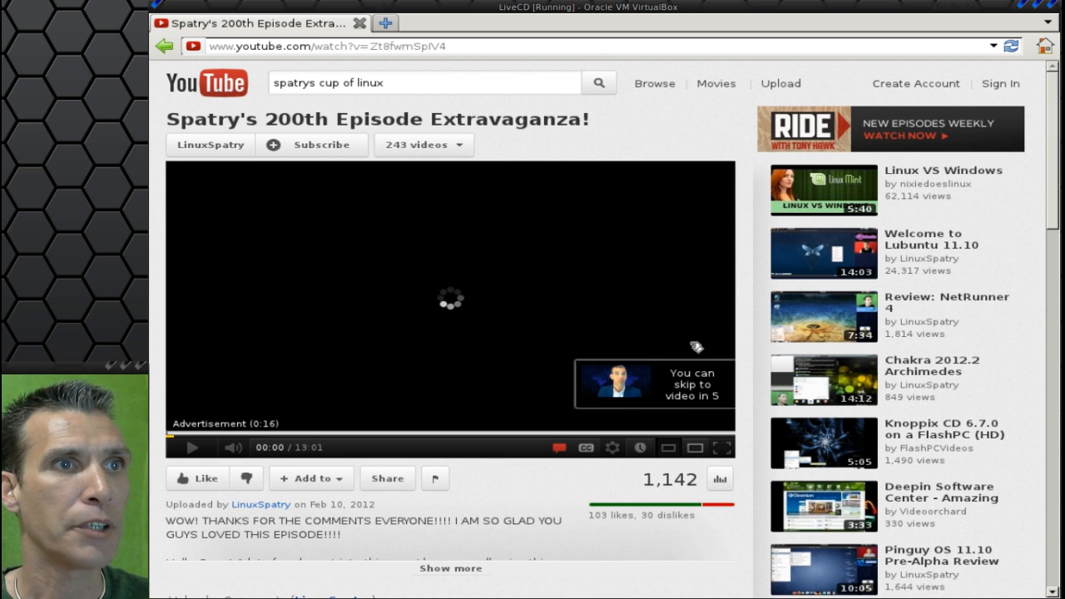